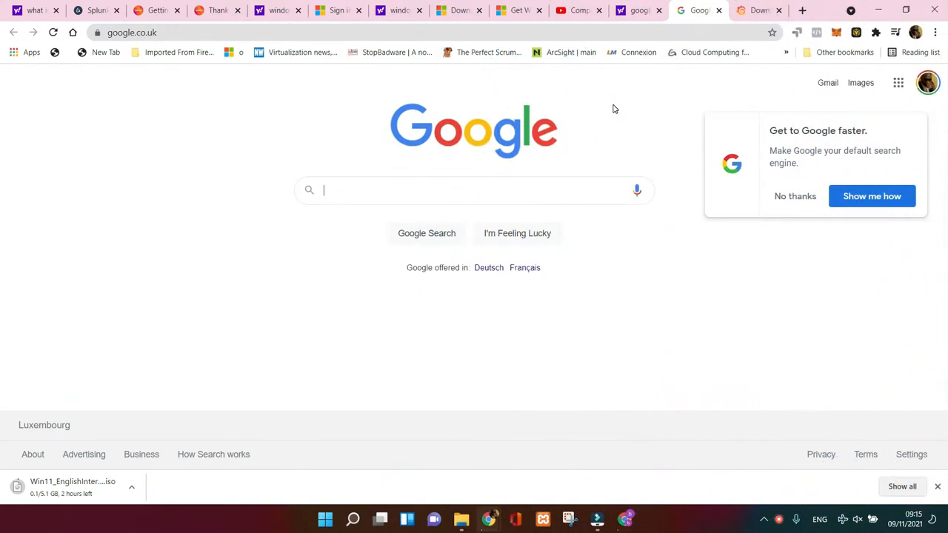
# Search Google for 'cyberfox download' by typing 'cyb' and picking the suggestion.
pyautogui.write('cyberfox')
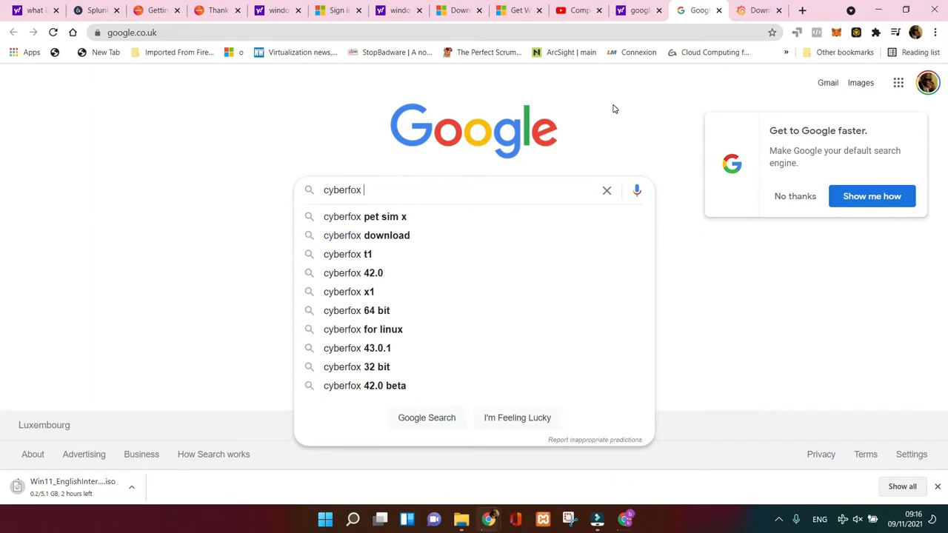
pyautogui.moveTo(447, 235)
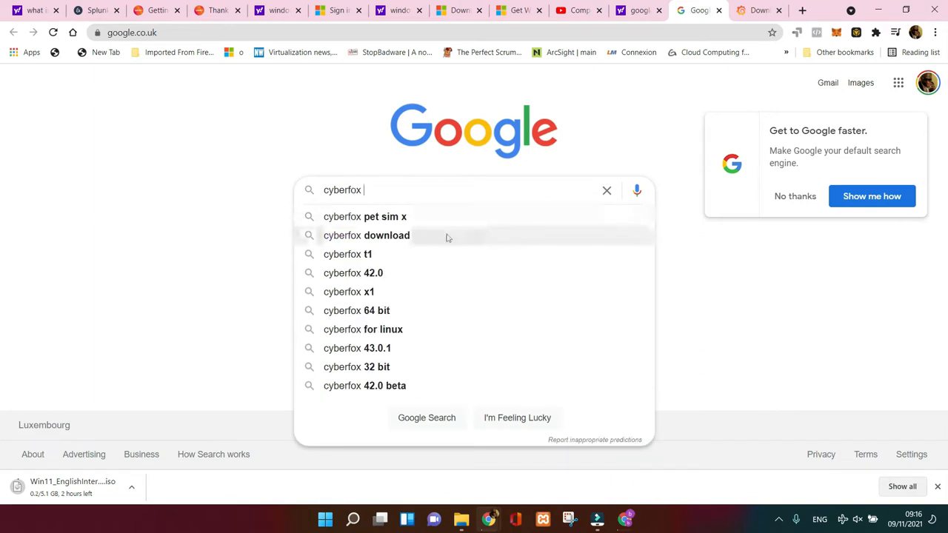
pyautogui.click(367, 235)
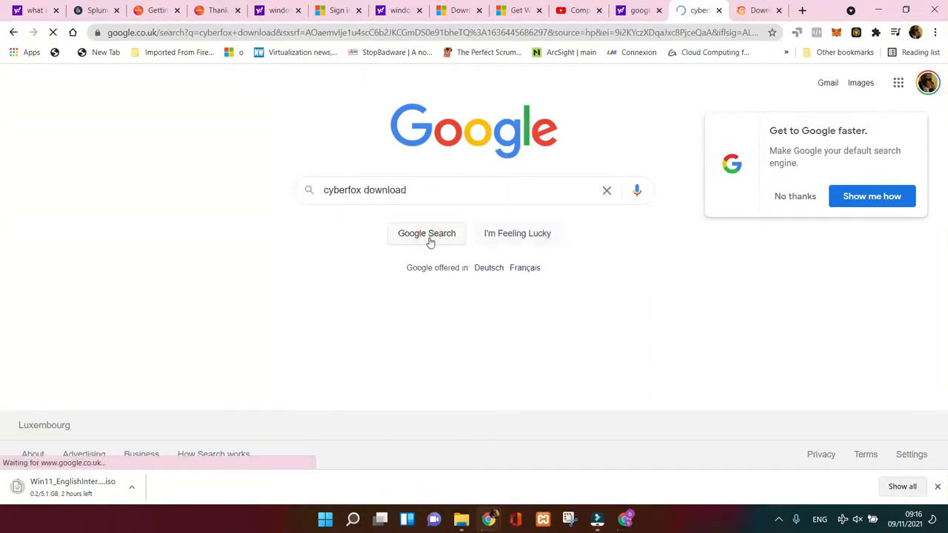
pyautogui.click(426, 233)
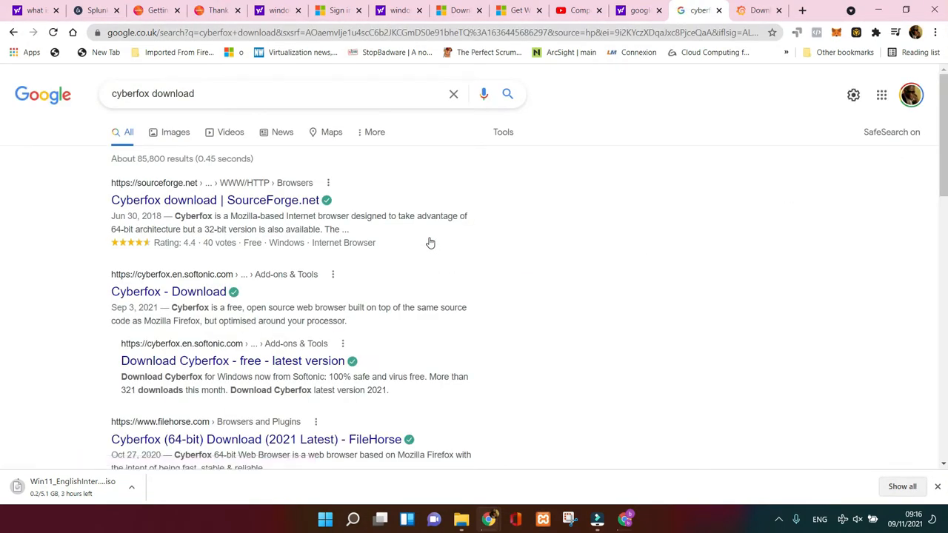
pyautogui.moveTo(214, 200)
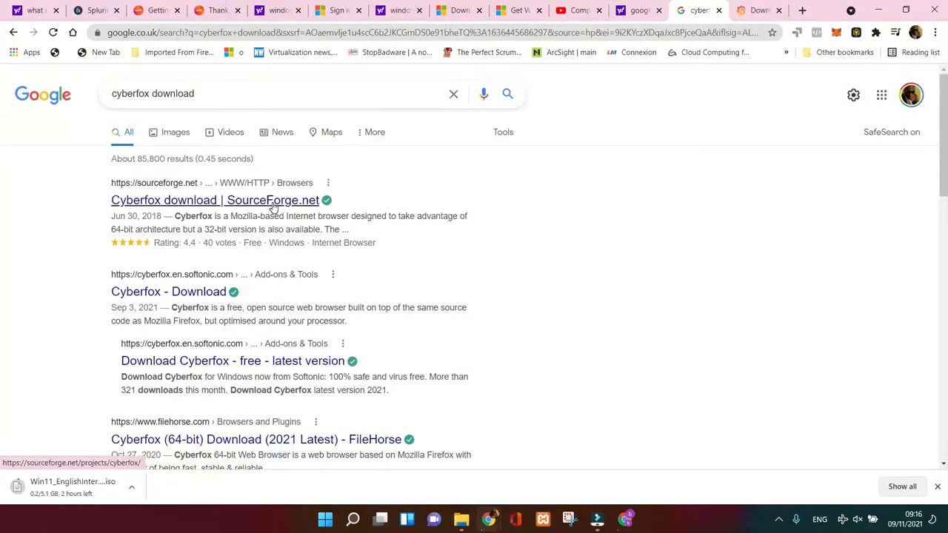
# Open the 'Cyberfox download | SourceForge.net' result and scroll to its Windows compatibility summary.
pyautogui.click(214, 200)
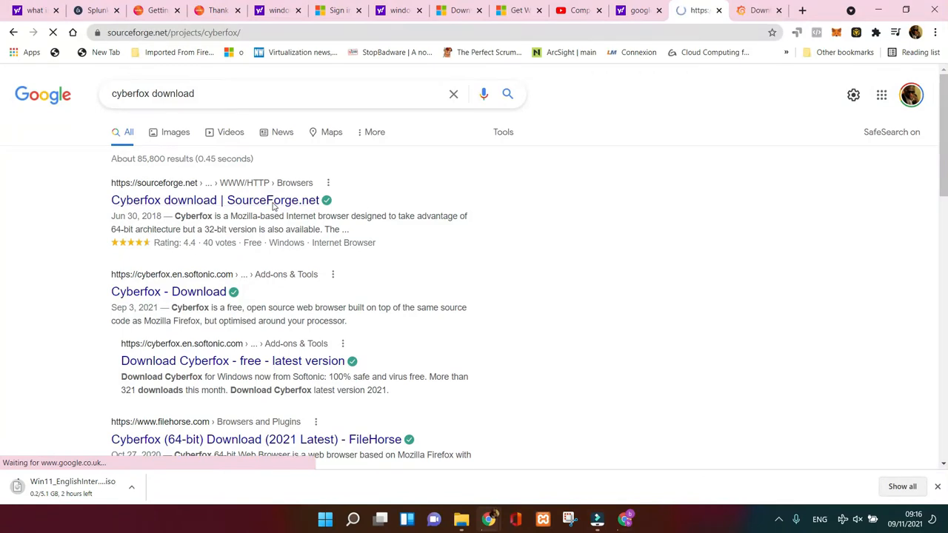
pyautogui.click(214, 199)
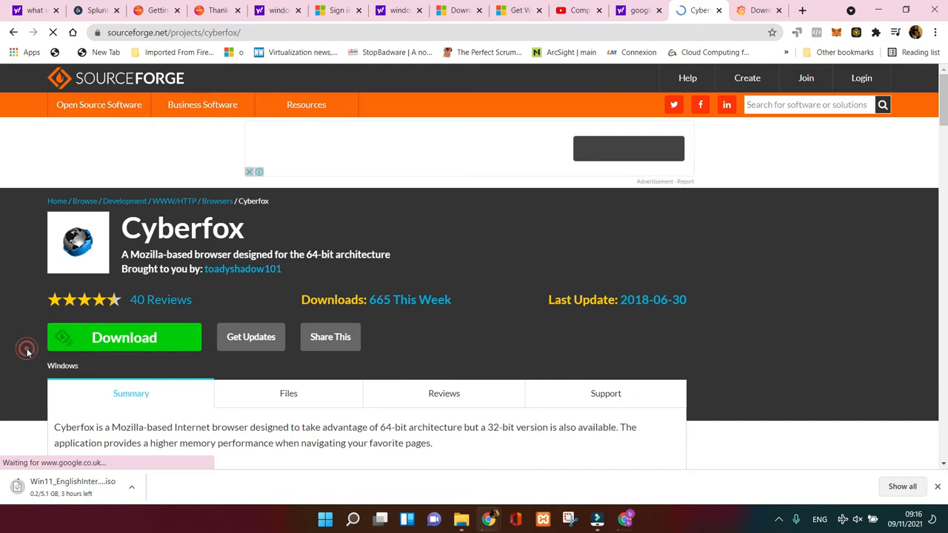
pyautogui.scroll(-3)
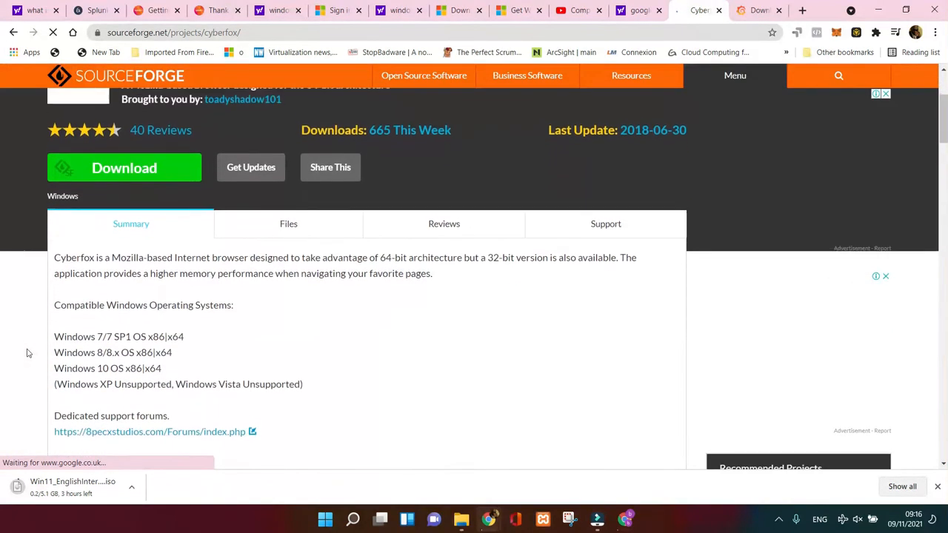
pyautogui.scroll(-3)
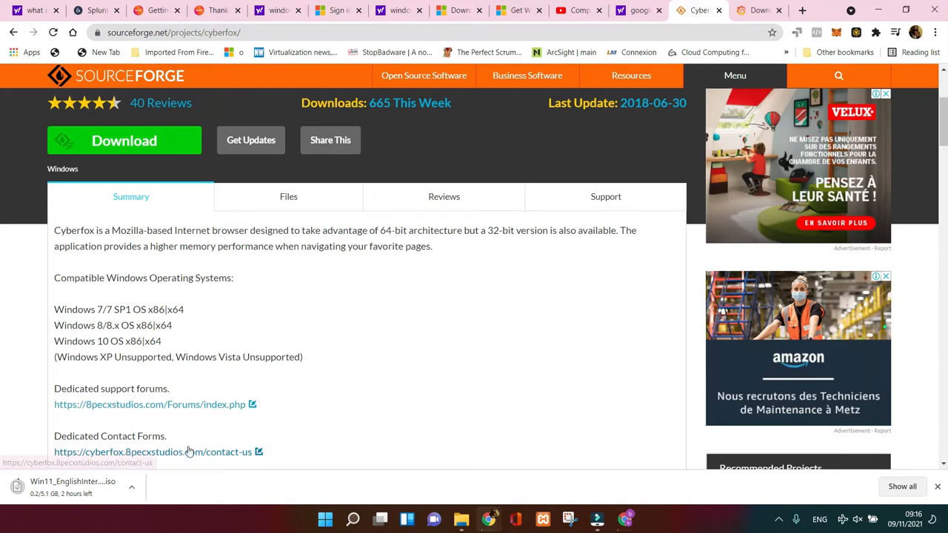
pyautogui.moveTo(425, 328)
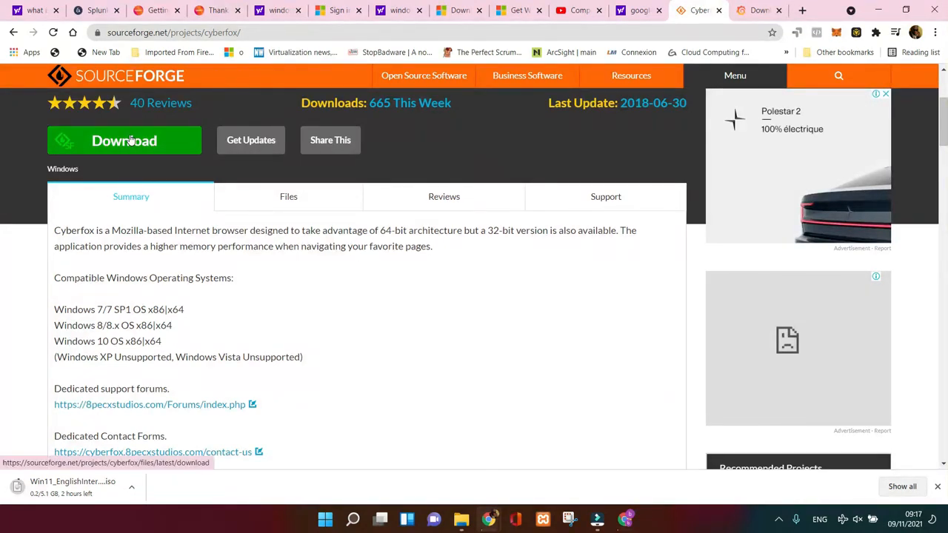
# Download the Cyberfox 52.9.1 win64 installer from SourceForge, saving it under its original name in APPS.
pyautogui.click(124, 140)
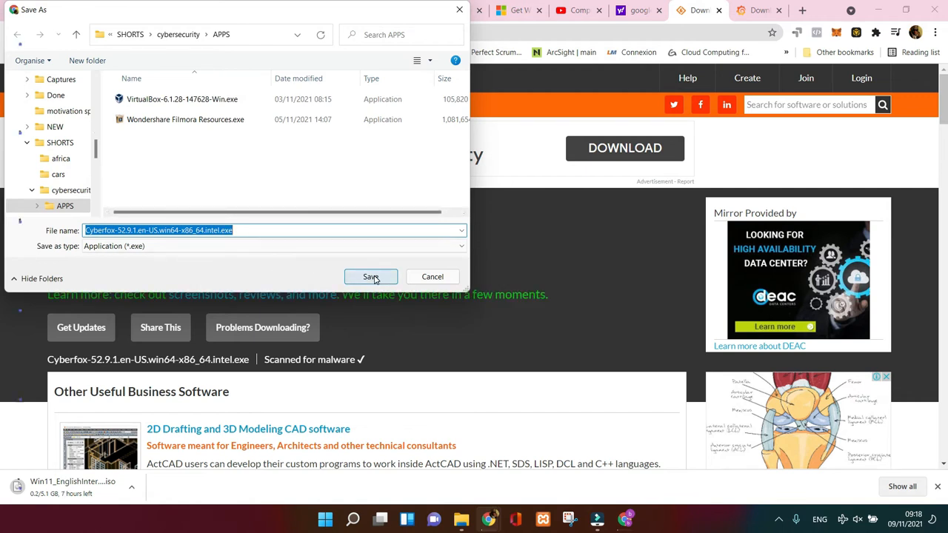
pyautogui.click(370, 276)
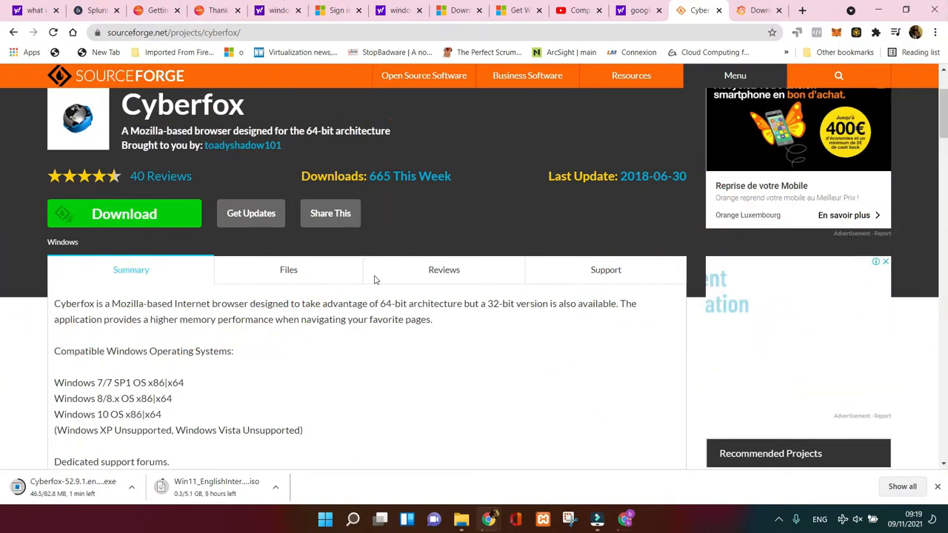
# Scroll the Cyberfox project page past the Features and Project Activity sections.
pyautogui.scroll(-3)
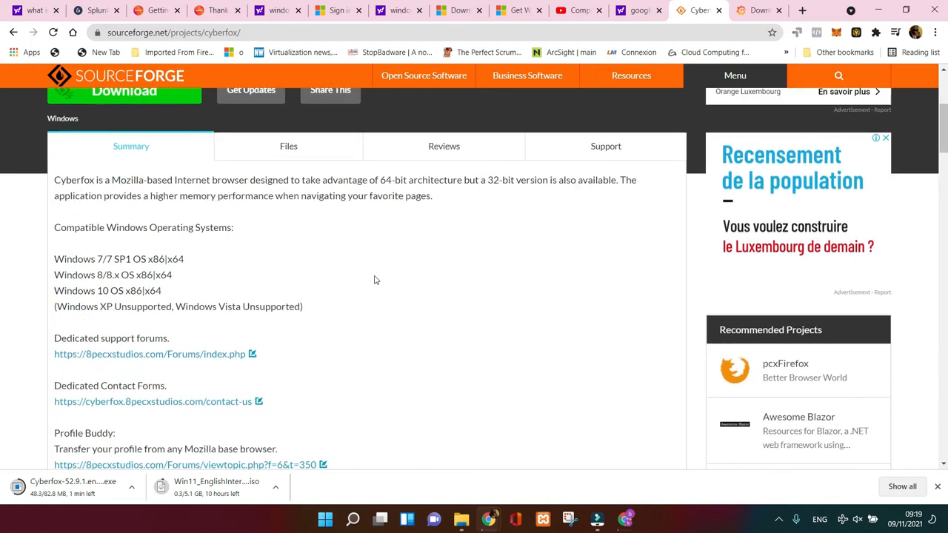
pyautogui.scroll(-3)
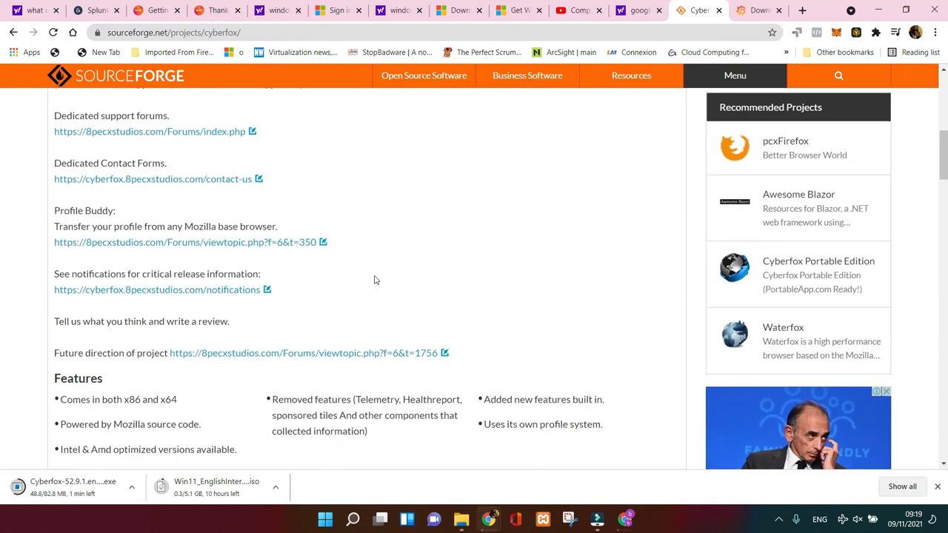
pyautogui.scroll(-3)
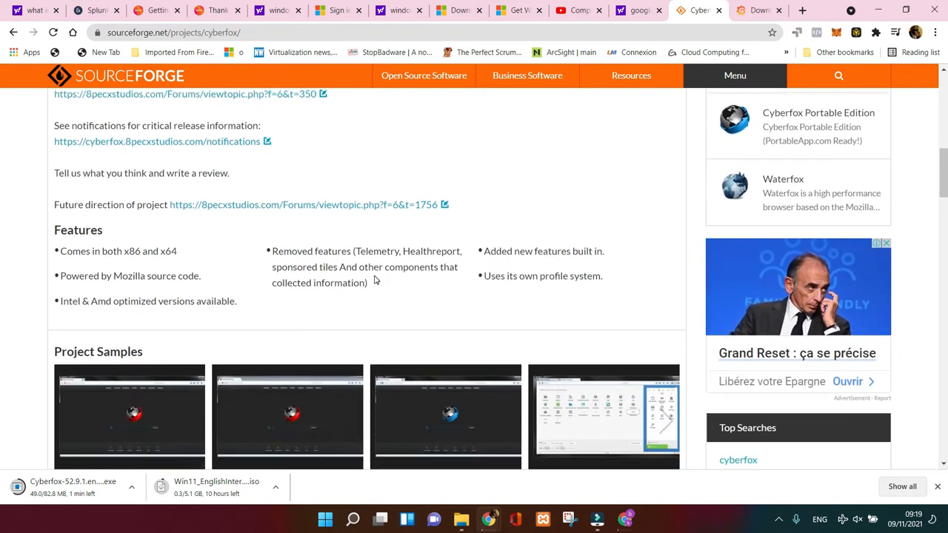
pyautogui.scroll(-3)
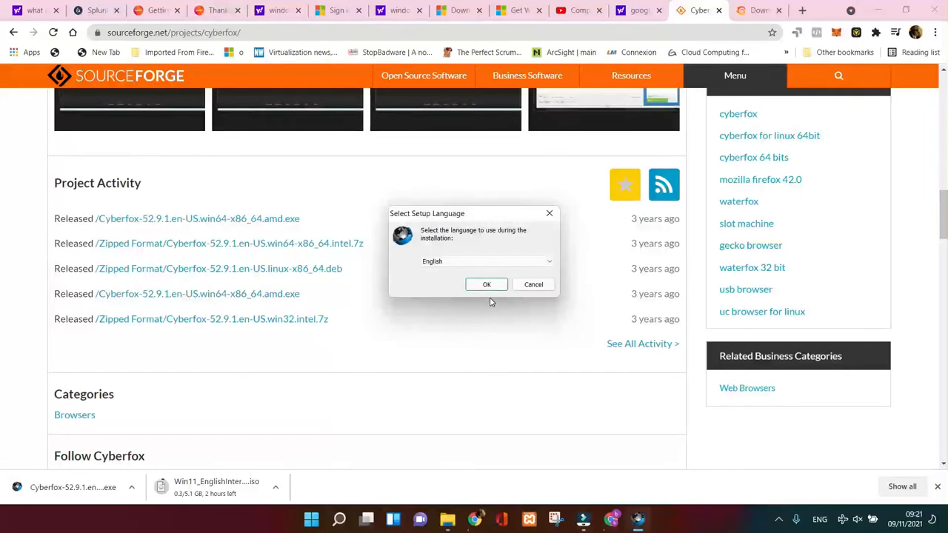
# Choose English, accept the license agreement and keep the default install folder.
pyautogui.click(487, 284)
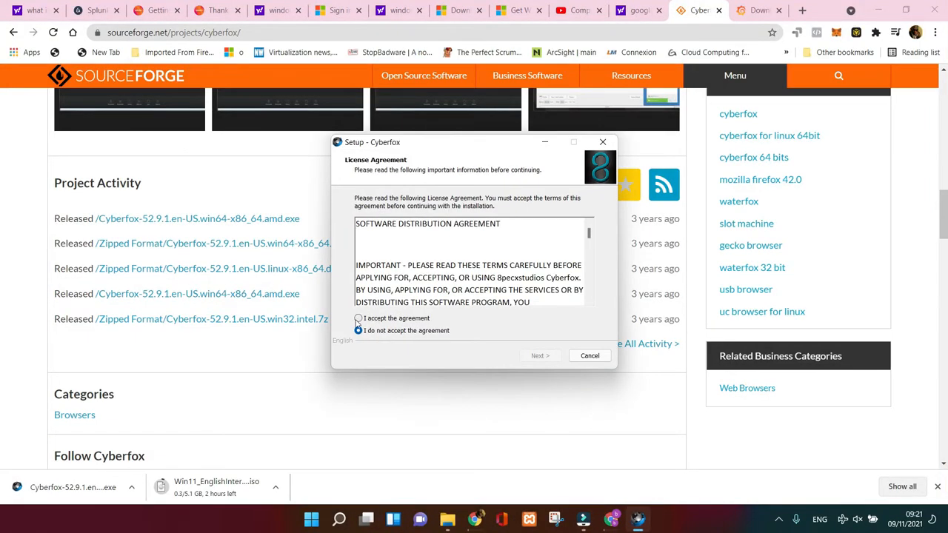
pyautogui.click(358, 330)
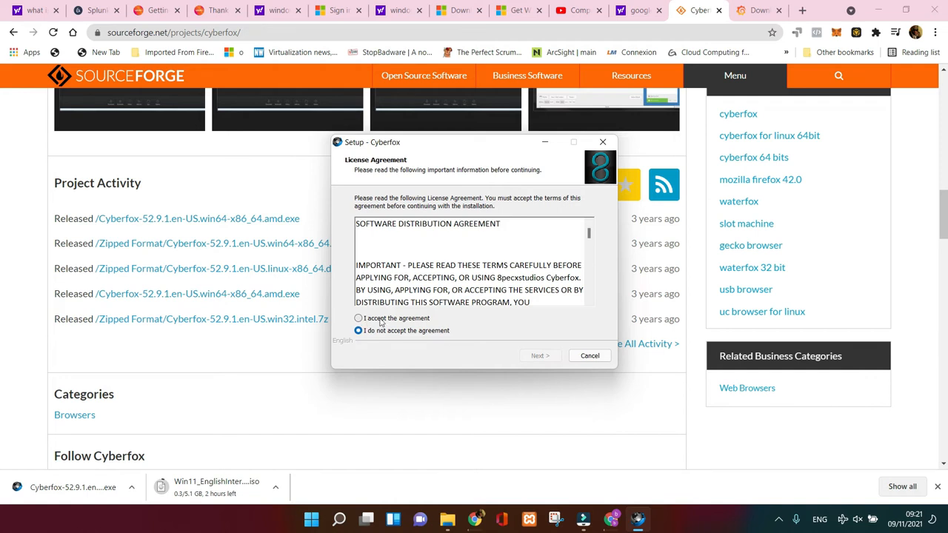
pyautogui.click(358, 331)
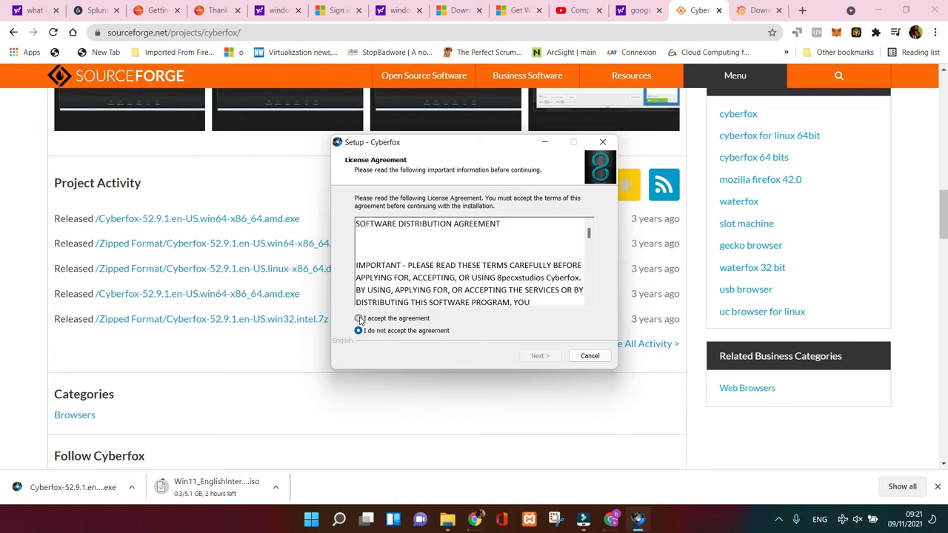
pyautogui.click(539, 356)
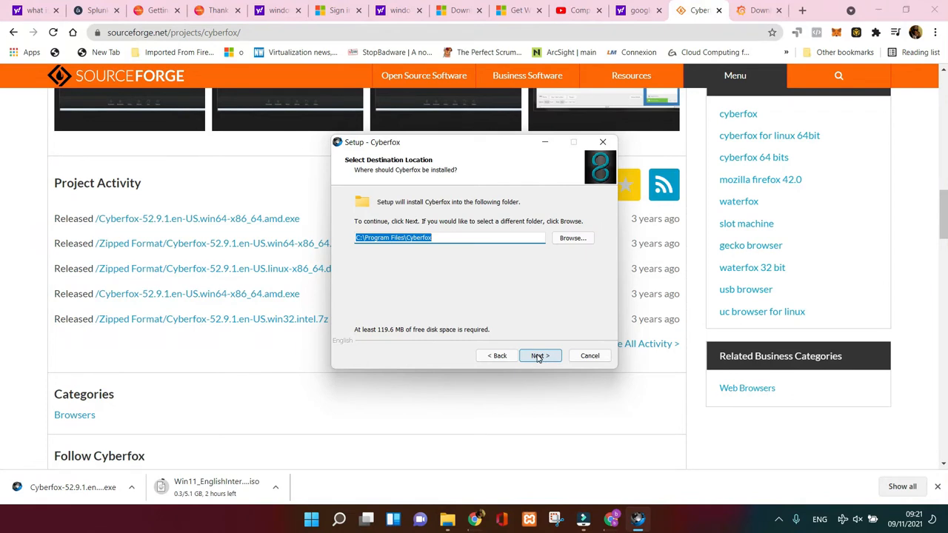
pyautogui.click(539, 355)
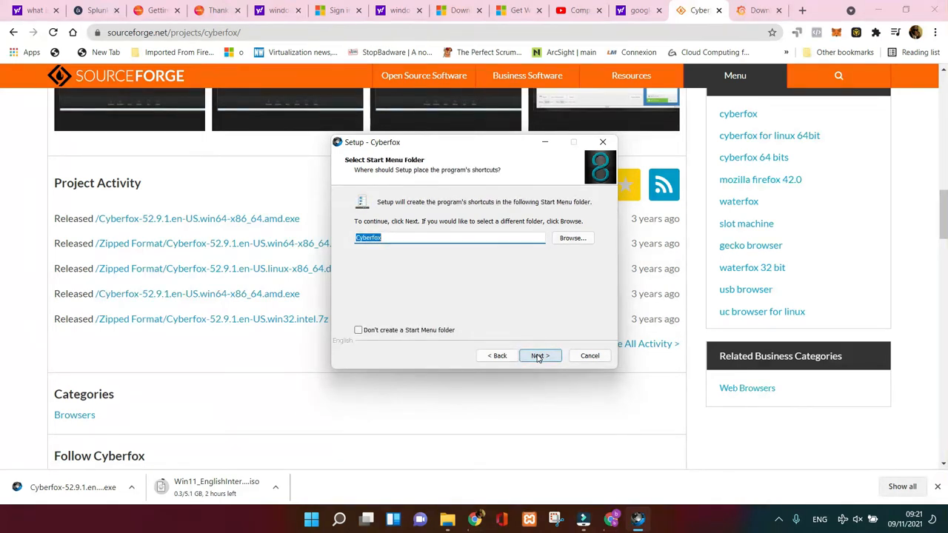
# Keep the default Start Menu folder, add a desktop shortcut, install, and finish.
pyautogui.click(540, 356)
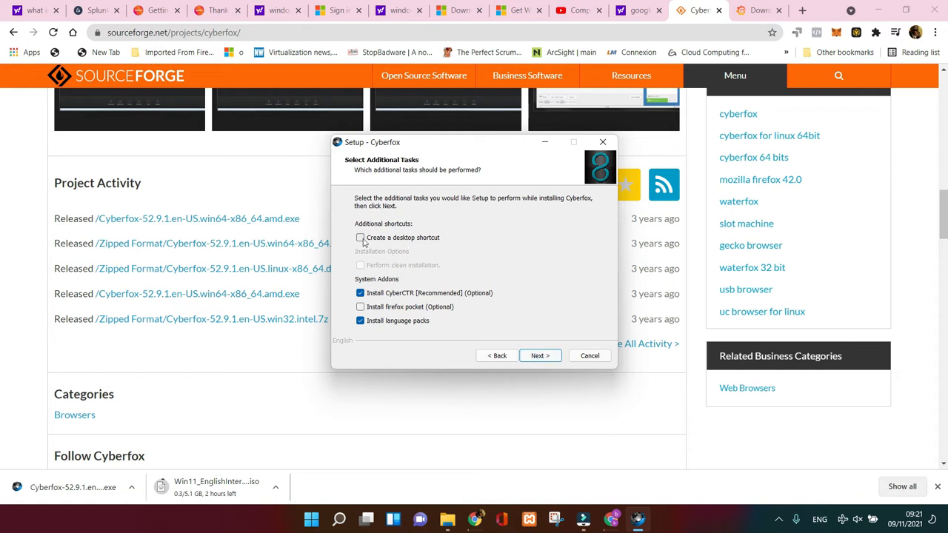
pyautogui.click(359, 238)
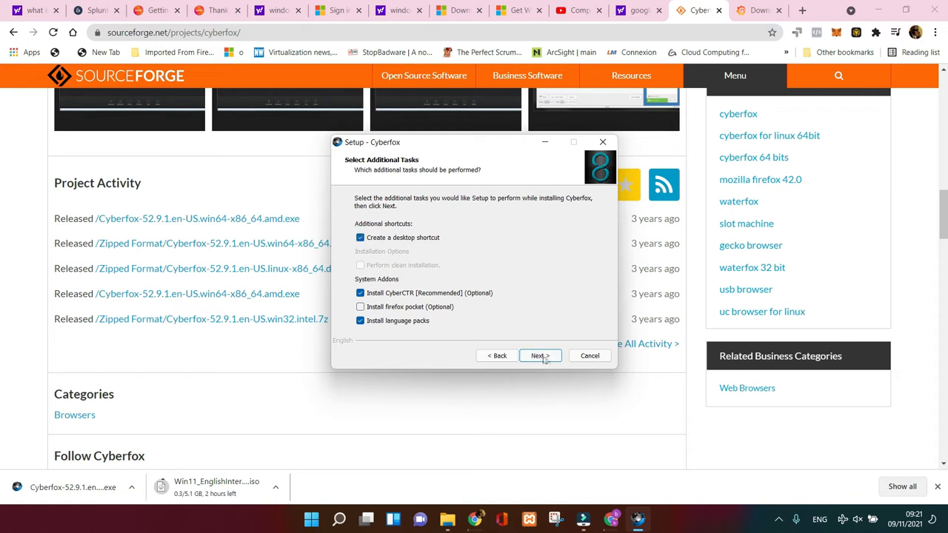
pyautogui.click(540, 355)
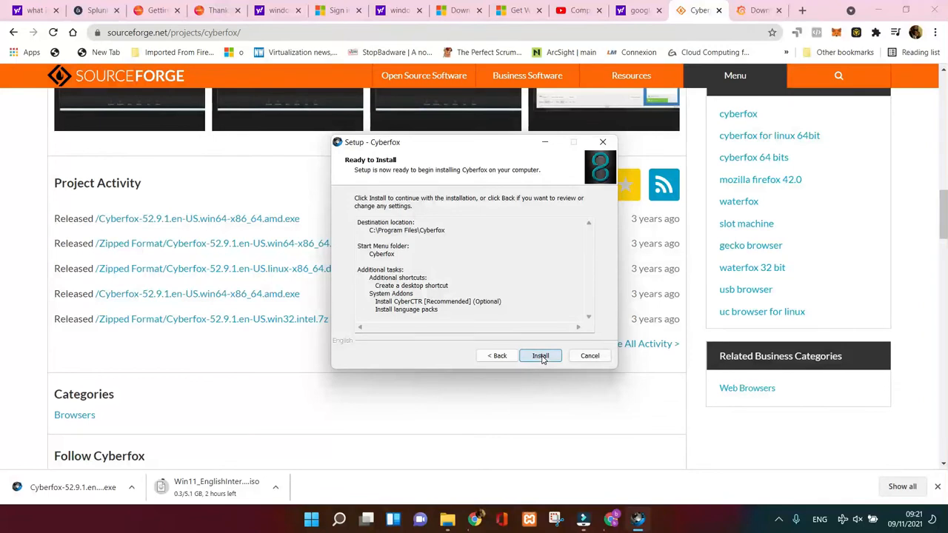
pyautogui.click(539, 356)
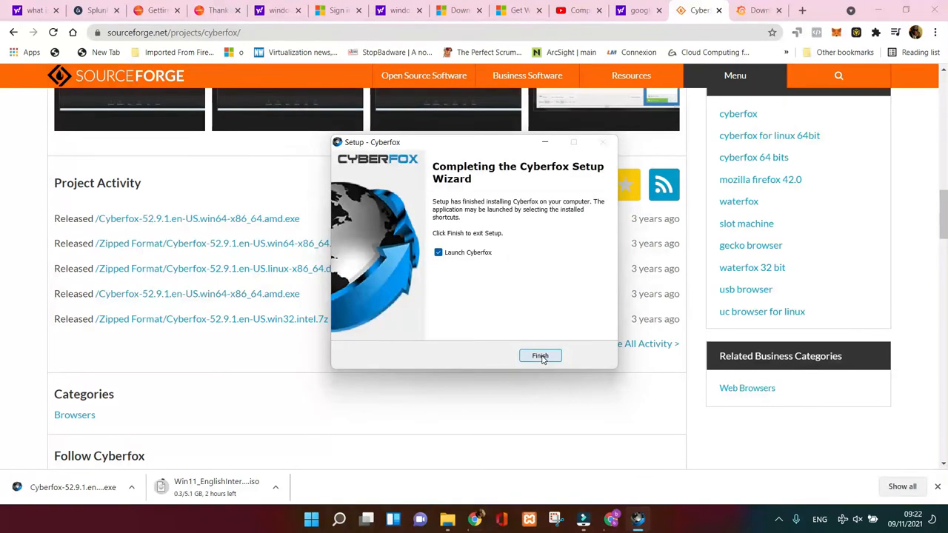
pyautogui.click(540, 356)
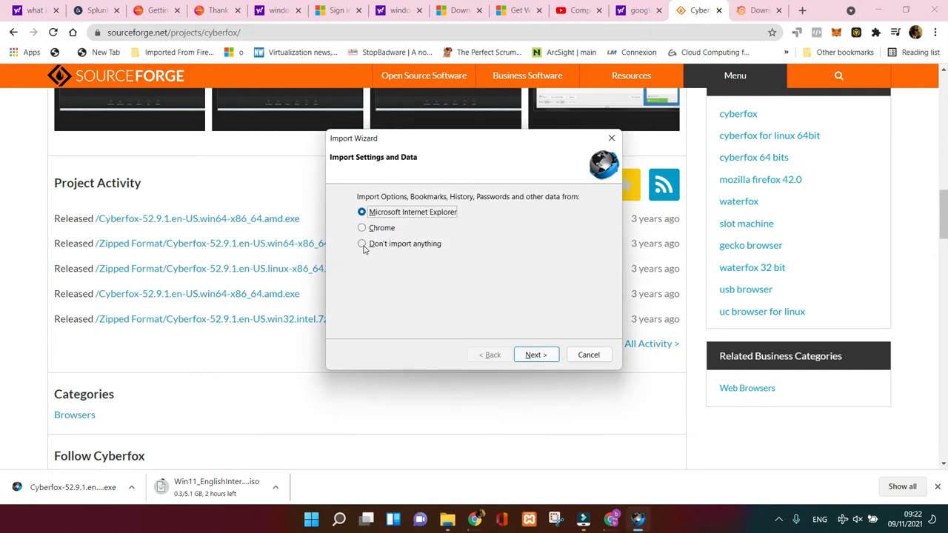
# Choose 'Don't import anything' in the Import Wizard and continue to Quickstart.
pyautogui.click(362, 244)
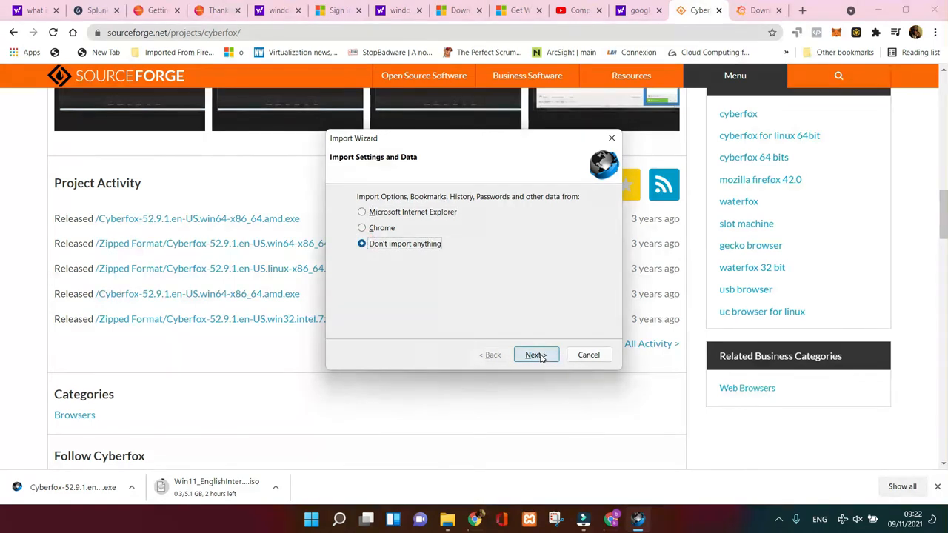
pyautogui.click(535, 355)
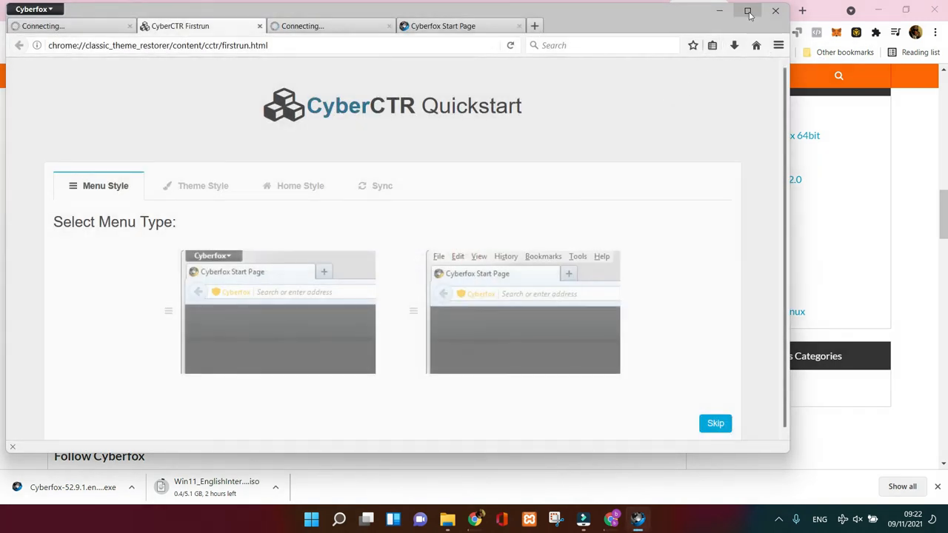
# Maximize the Cyberfox window and open the Addons link on the start page.
pyautogui.click(748, 11)
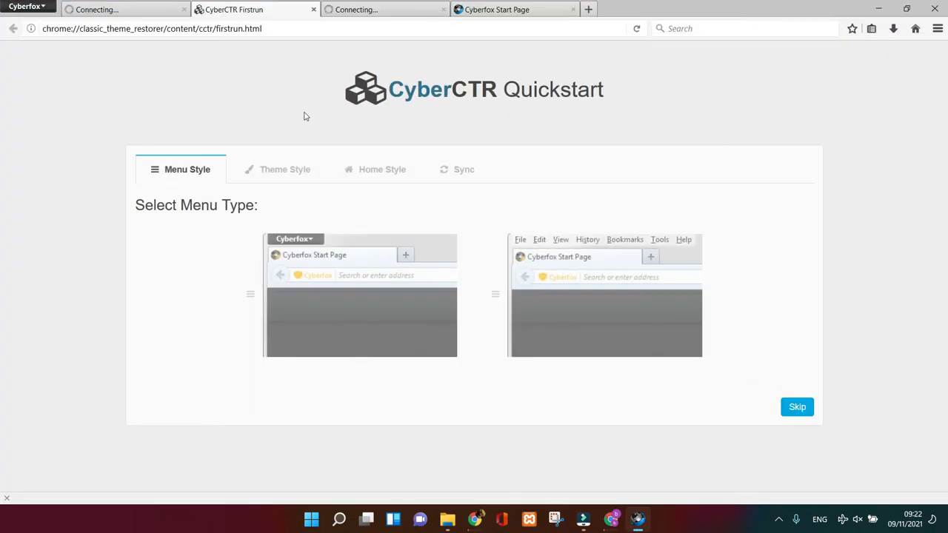
pyautogui.moveTo(486, 78)
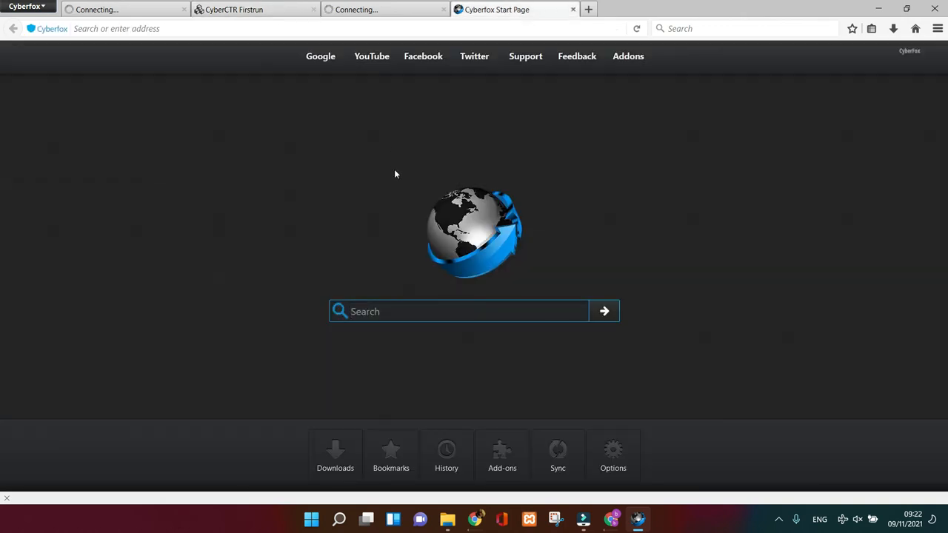
pyautogui.moveTo(366, 166)
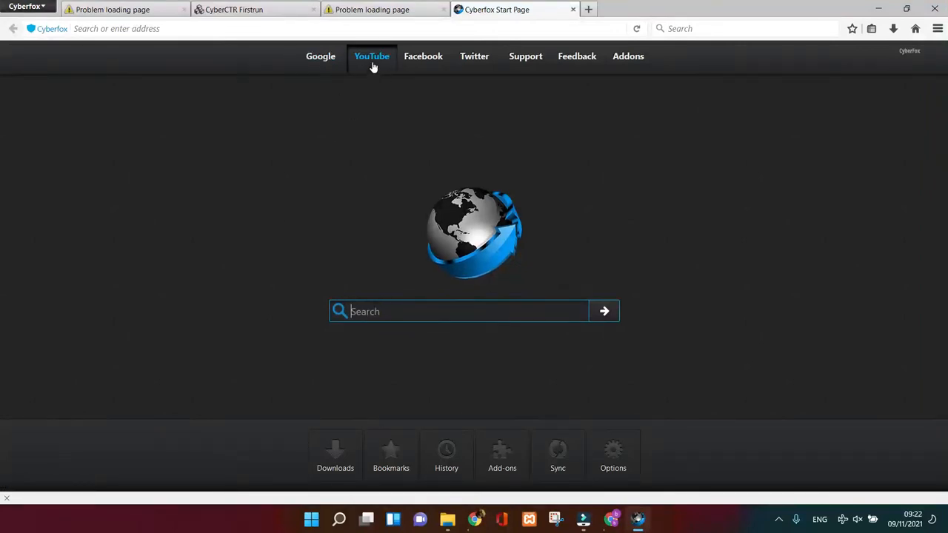
pyautogui.moveTo(628, 57)
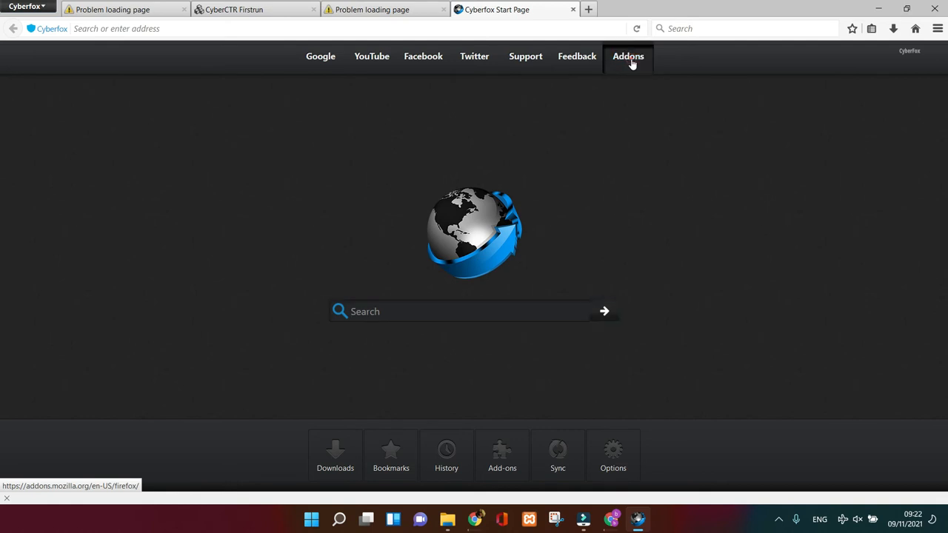
pyautogui.click(628, 56)
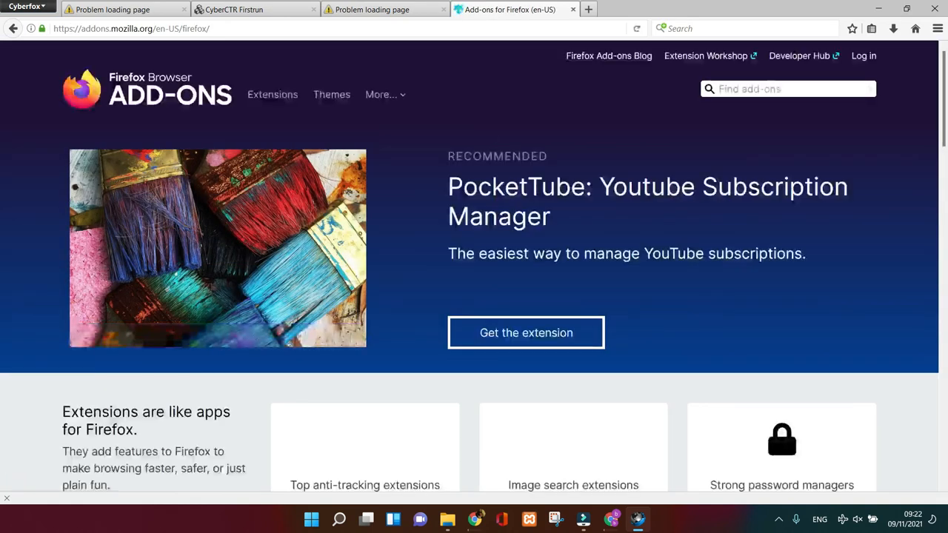
pyautogui.moveTo(423, 146)
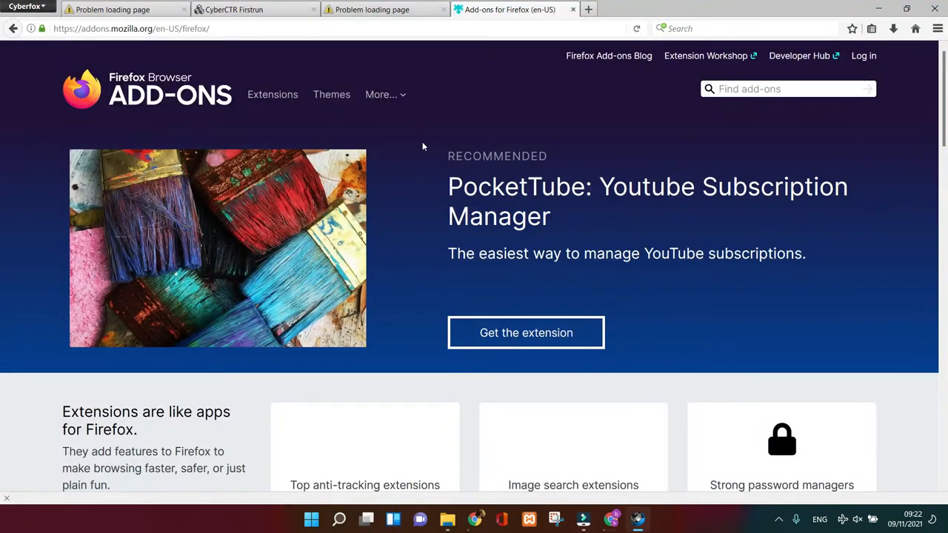
pyautogui.moveTo(430, 175)
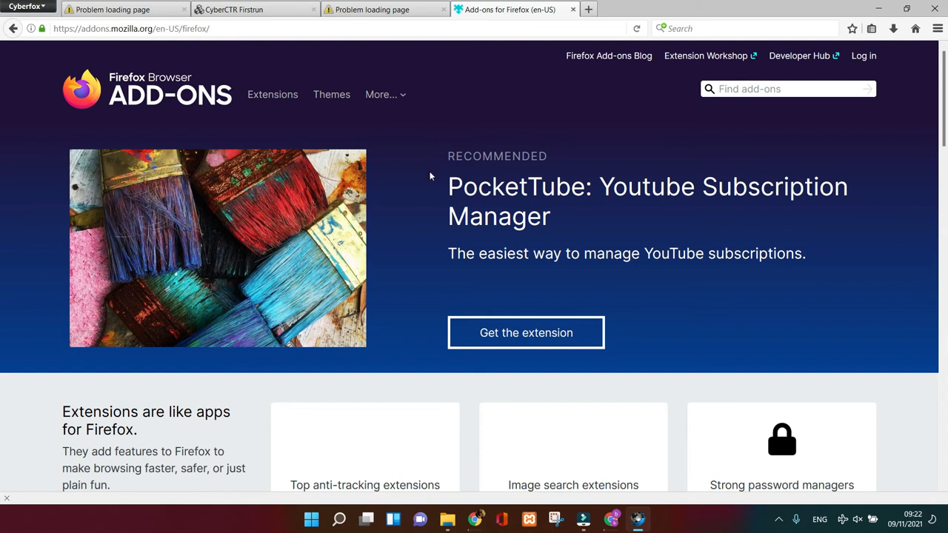
pyautogui.moveTo(400, 67)
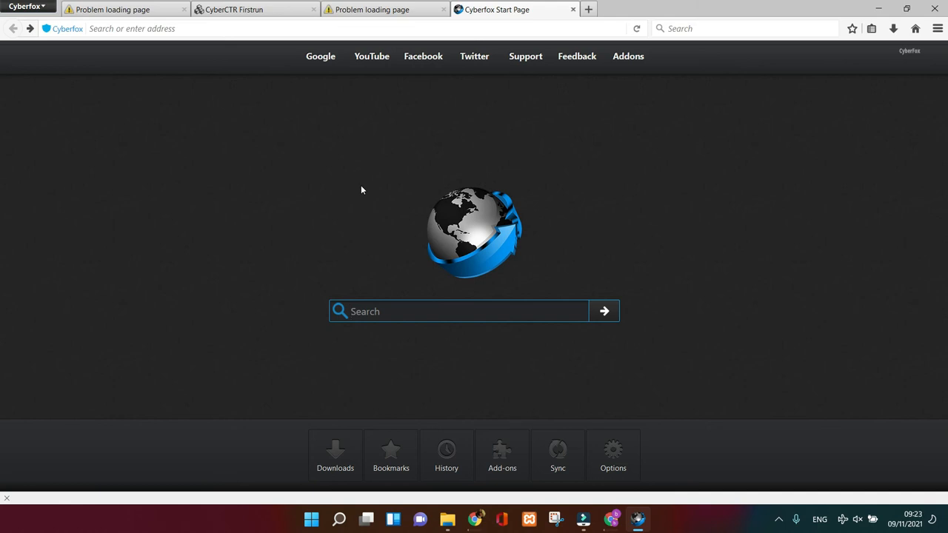
pyautogui.click(458, 311)
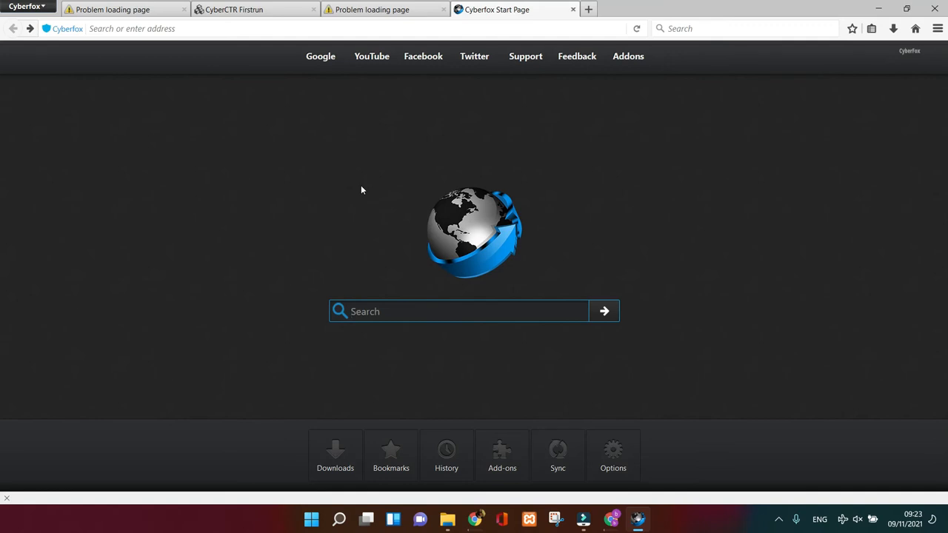
pyautogui.click(459, 311)
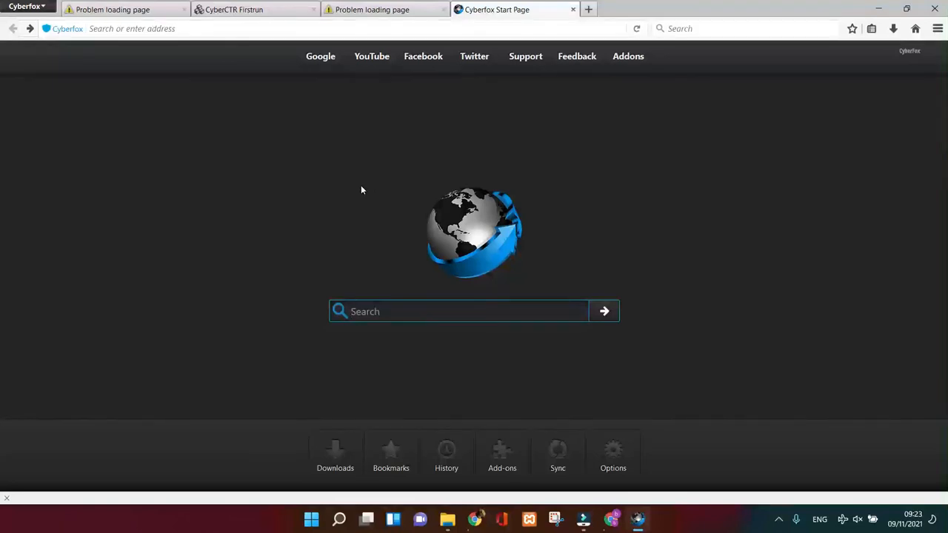
pyautogui.click(459, 311)
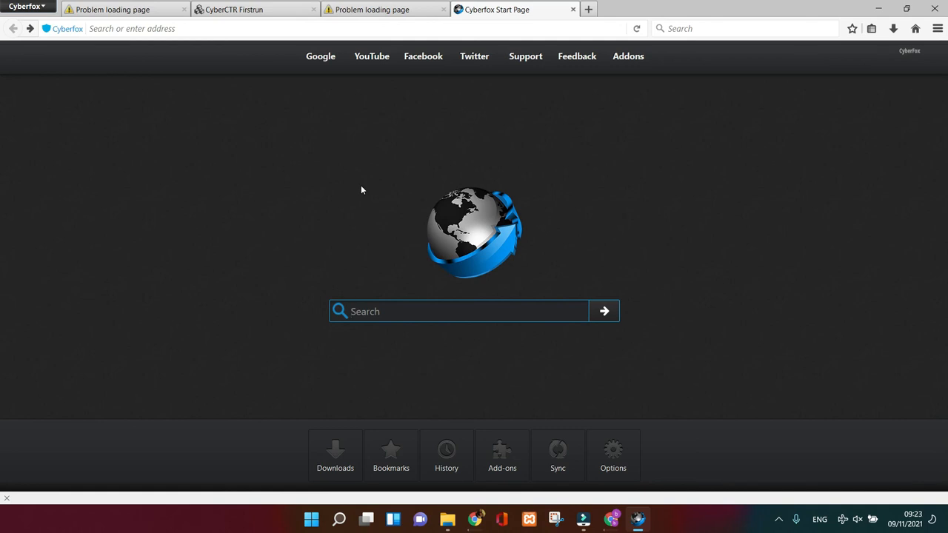
pyautogui.click(459, 311)
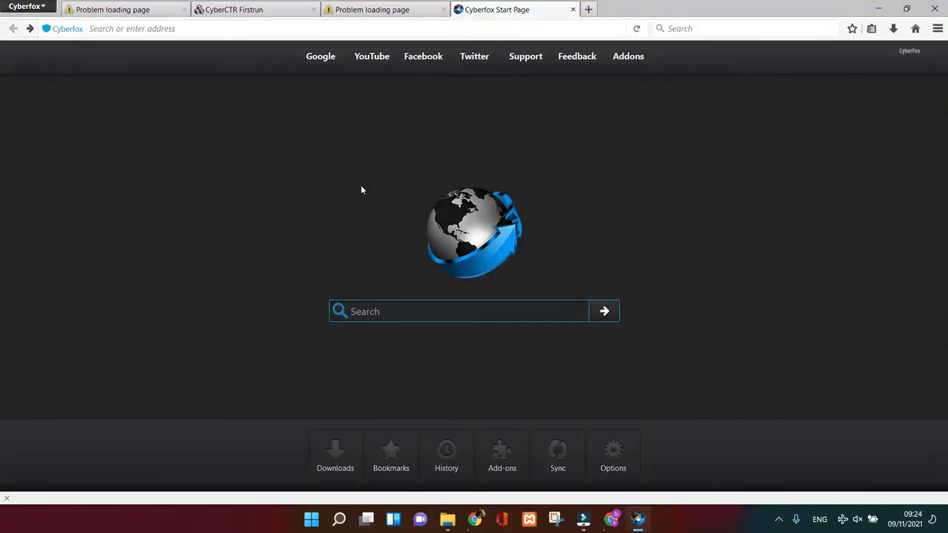
pyautogui.click(459, 311)
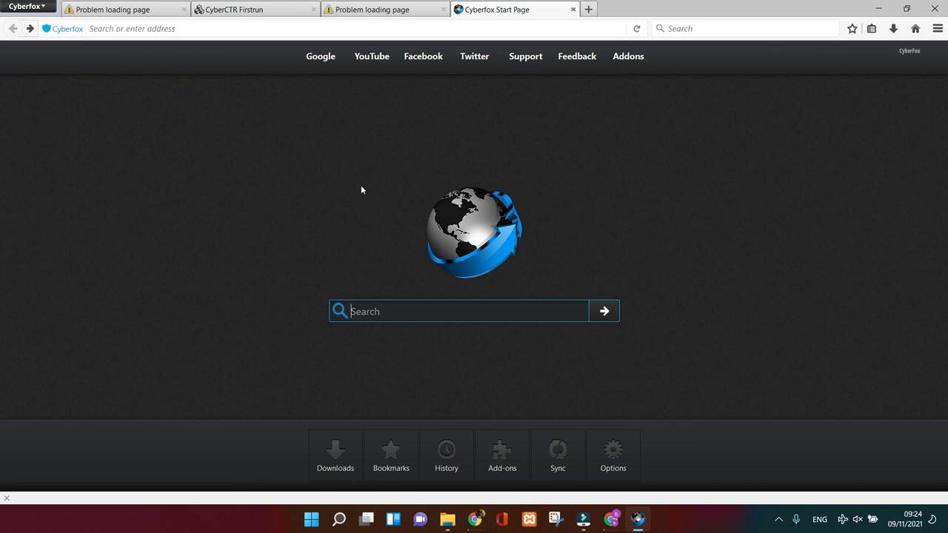